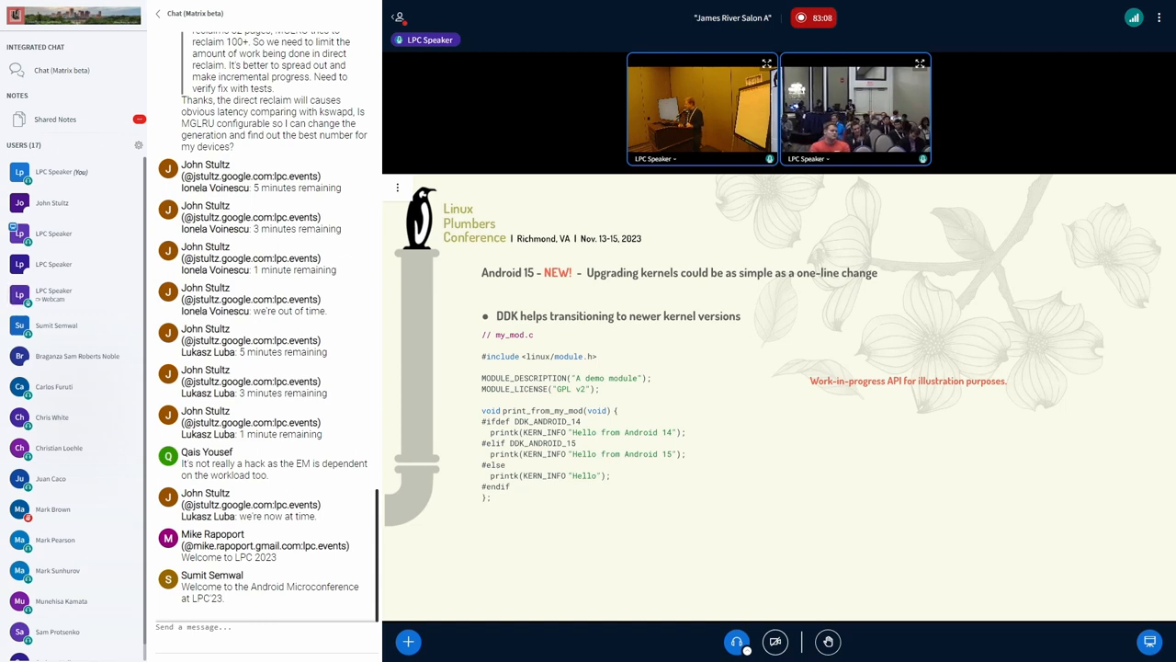
Advance to the Android 15 slide on upgrading kernels within an LTS, to the next LTS, or a newer release
key("Right")
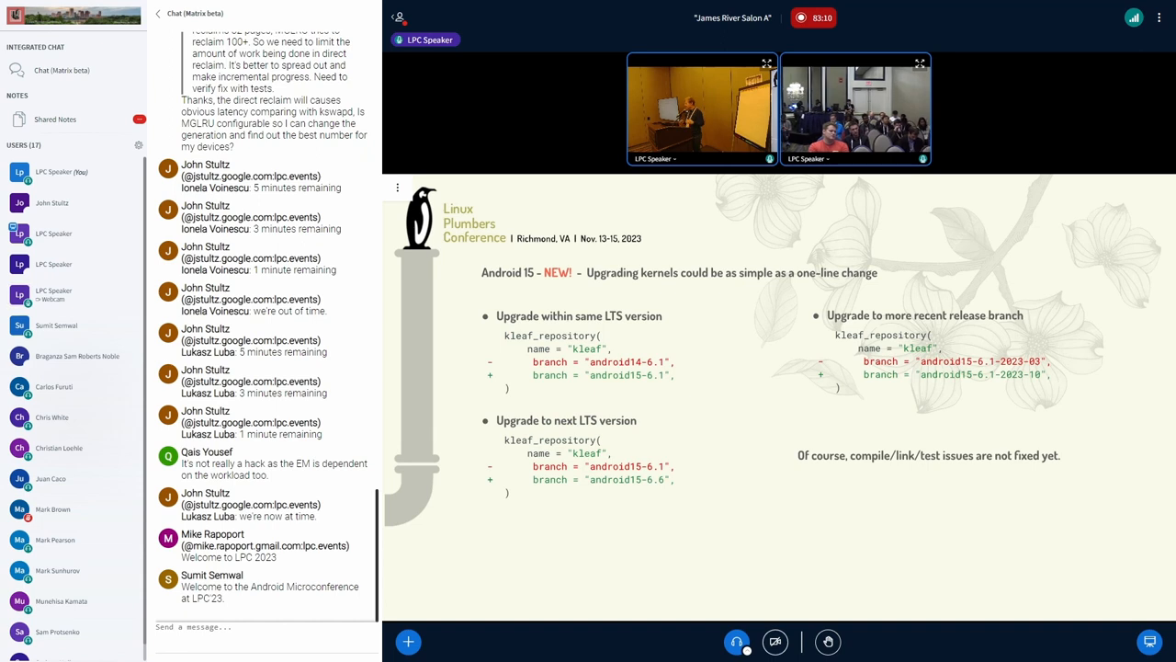